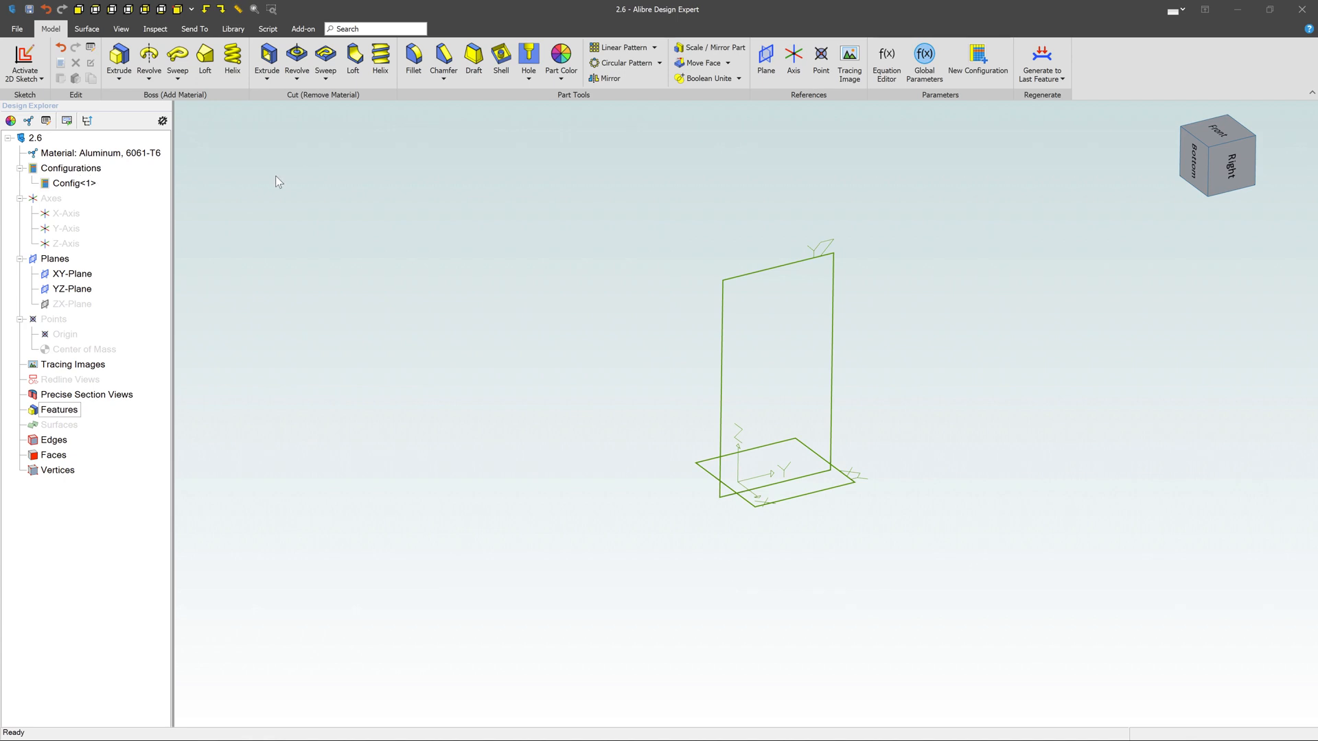
mouse_move(255, 165)
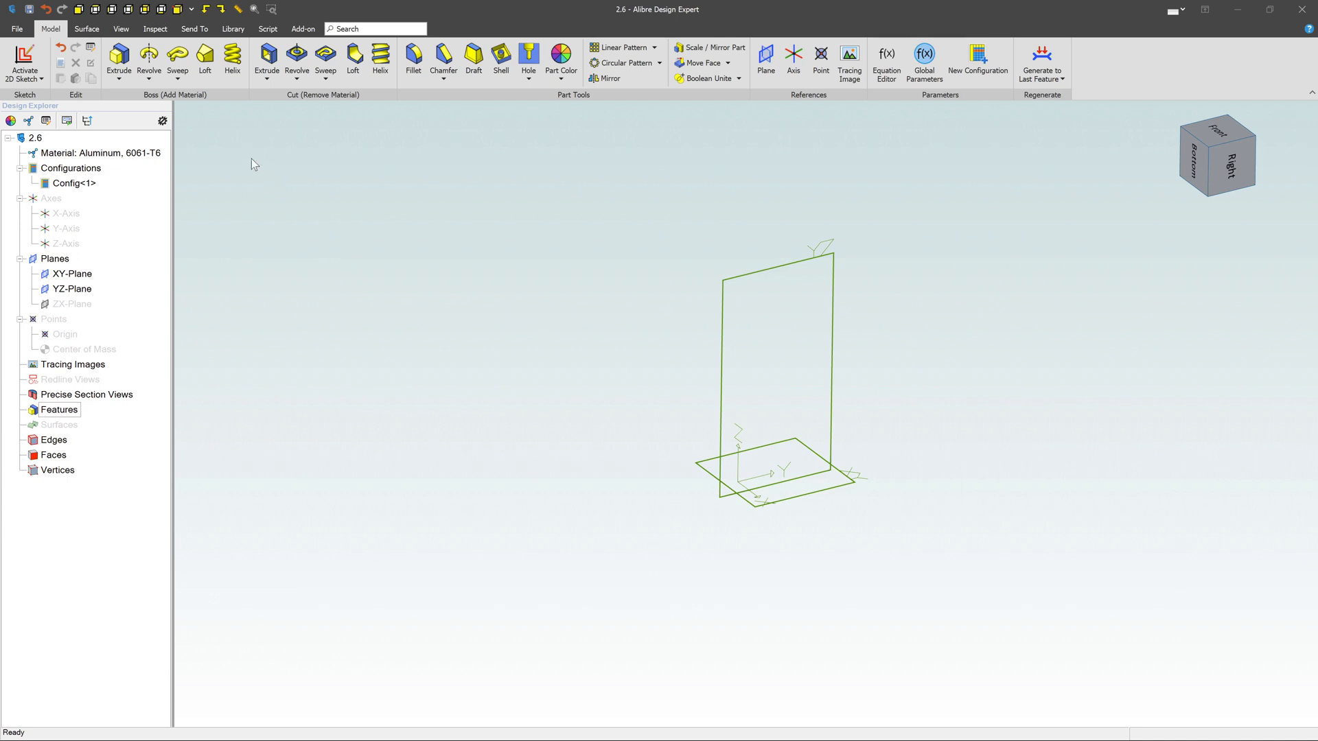
Step: Cancel an empty sweep attempt, then sketch a circle on the XY-Plane as Sketch<1>
left_click(178, 59)
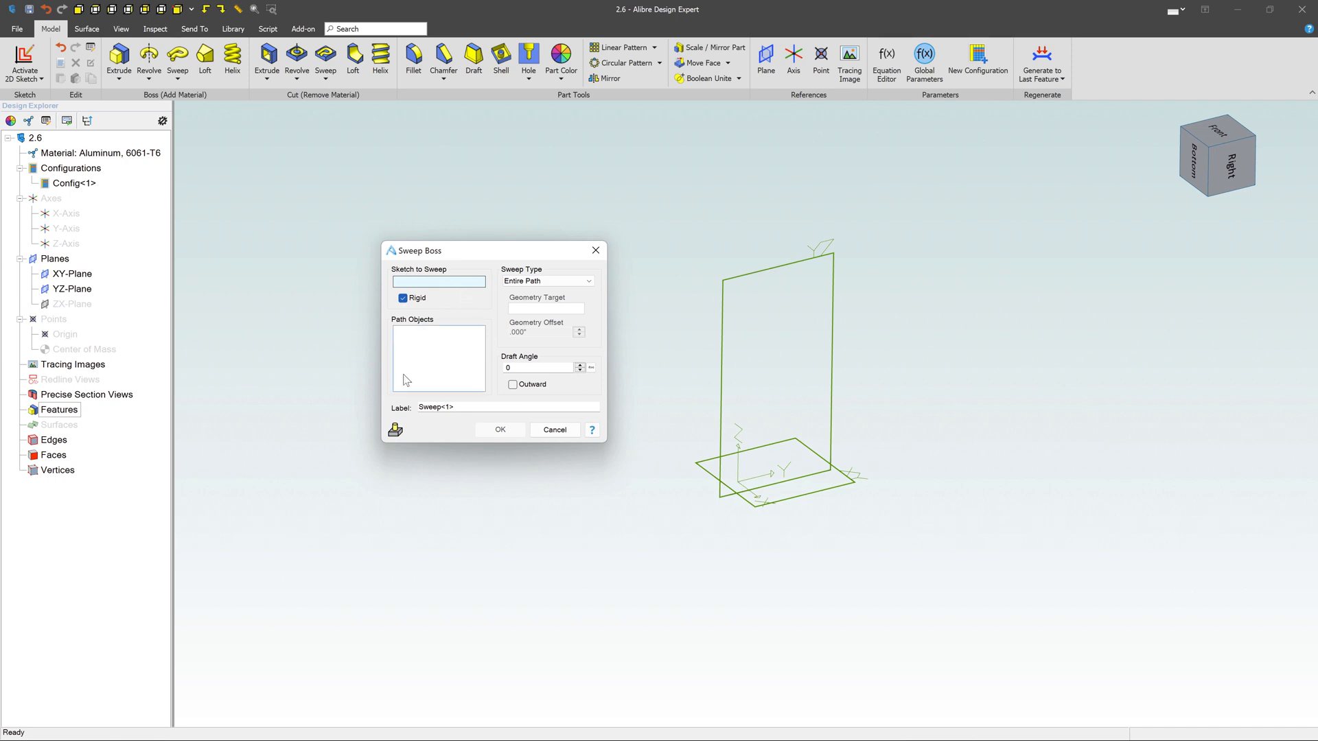
mouse_move(490, 338)
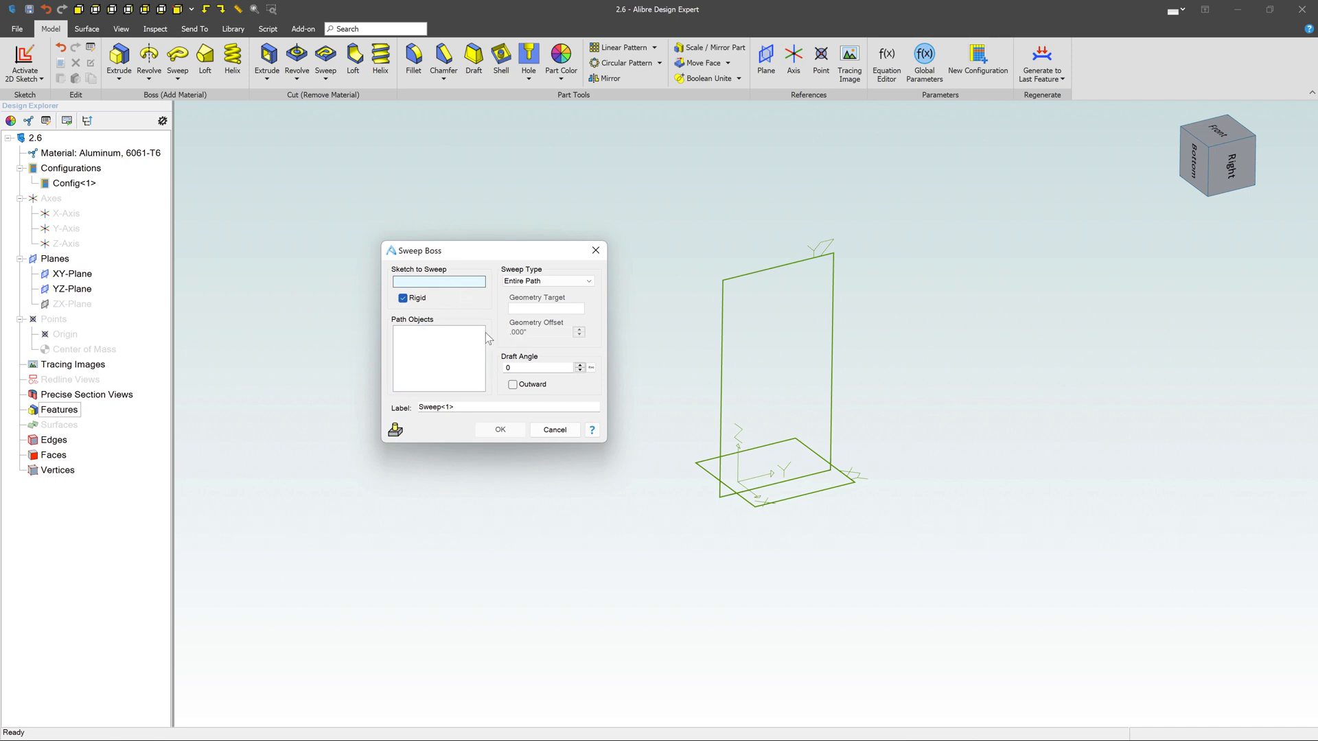
left_click(553, 430)
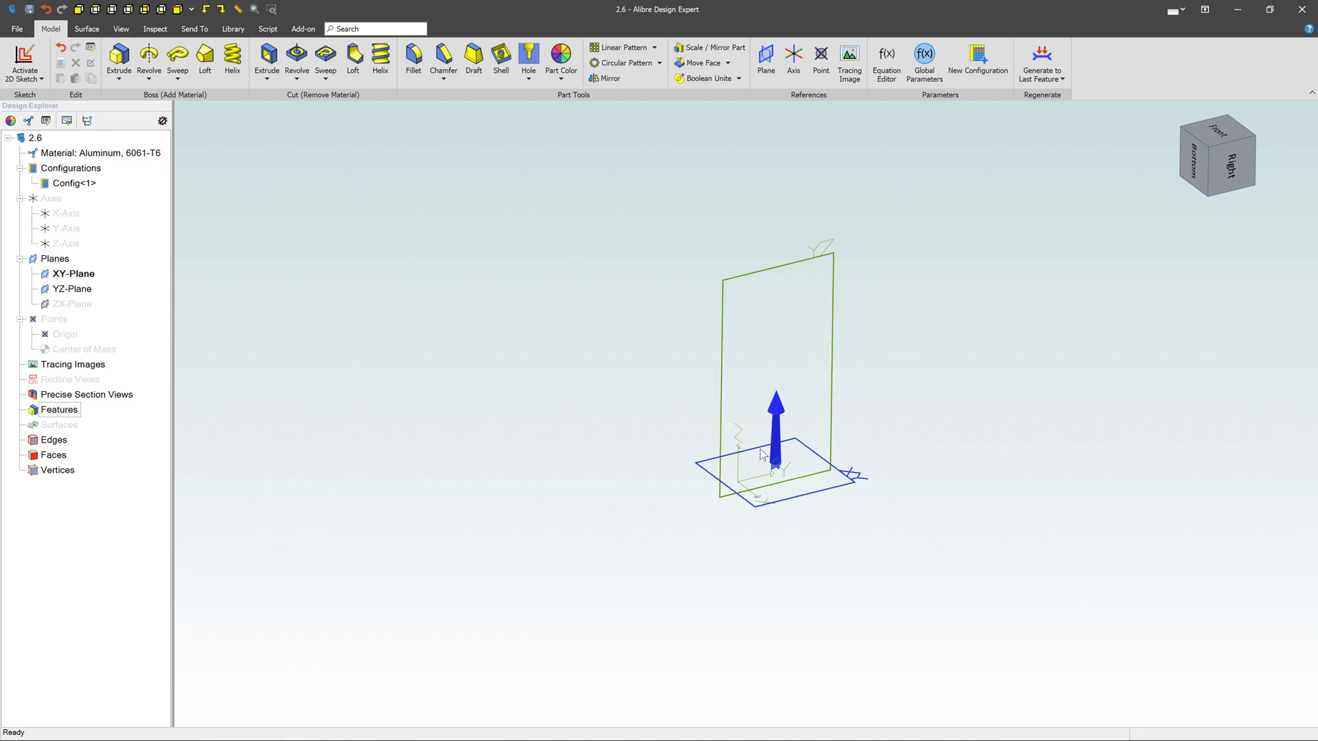
left_click(72, 273)
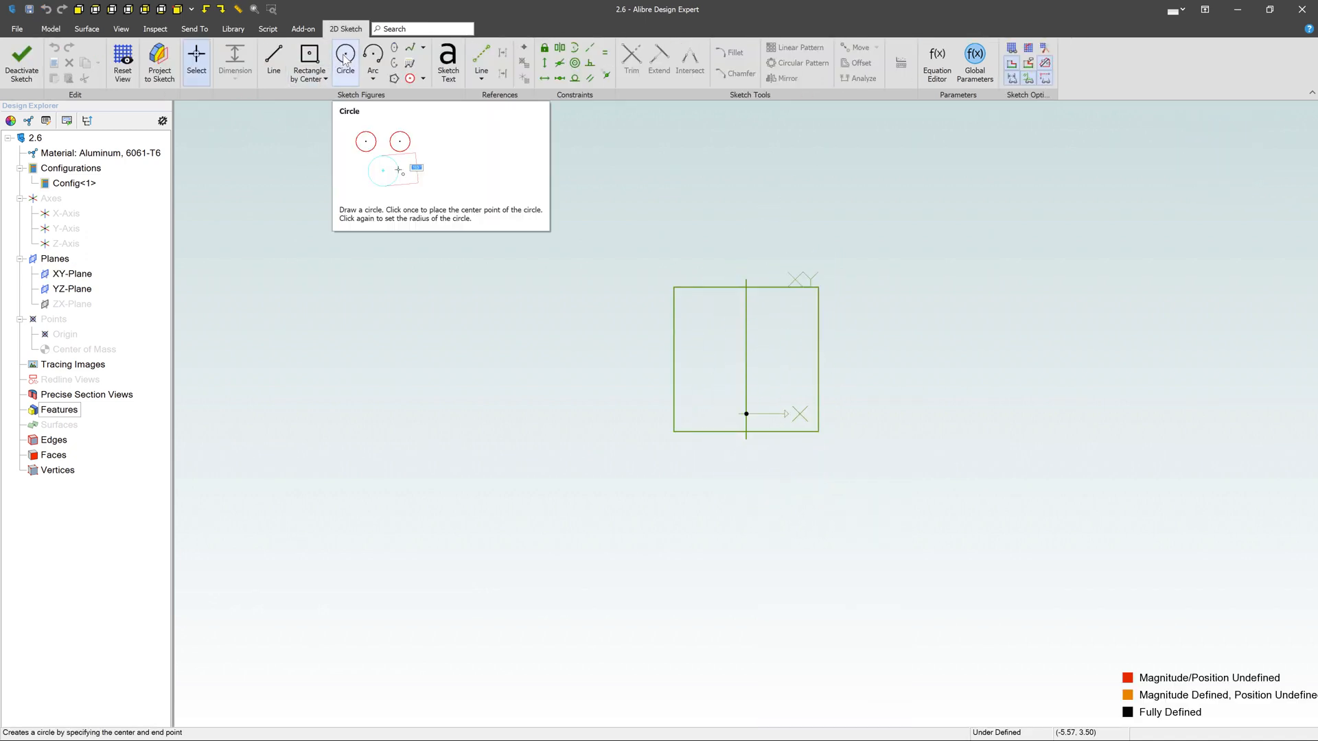
left_click(745, 359)
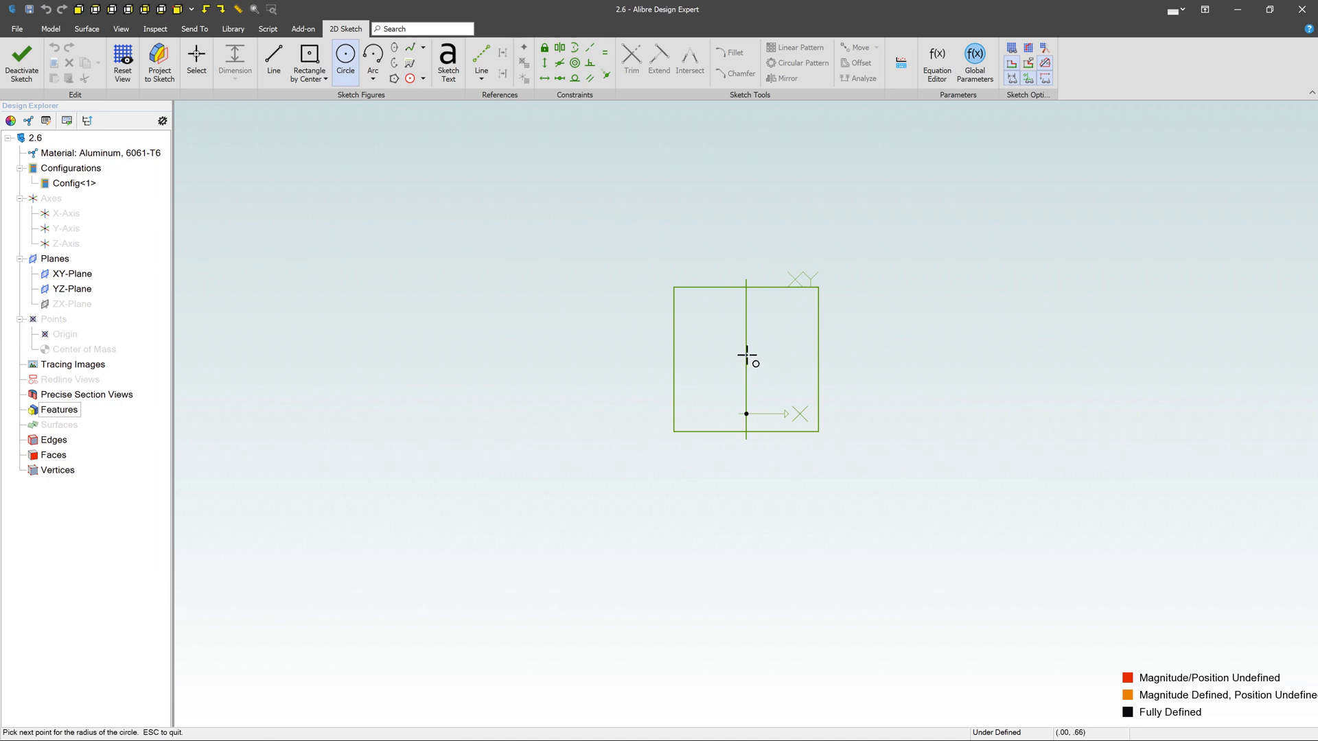
left_click(745, 354)
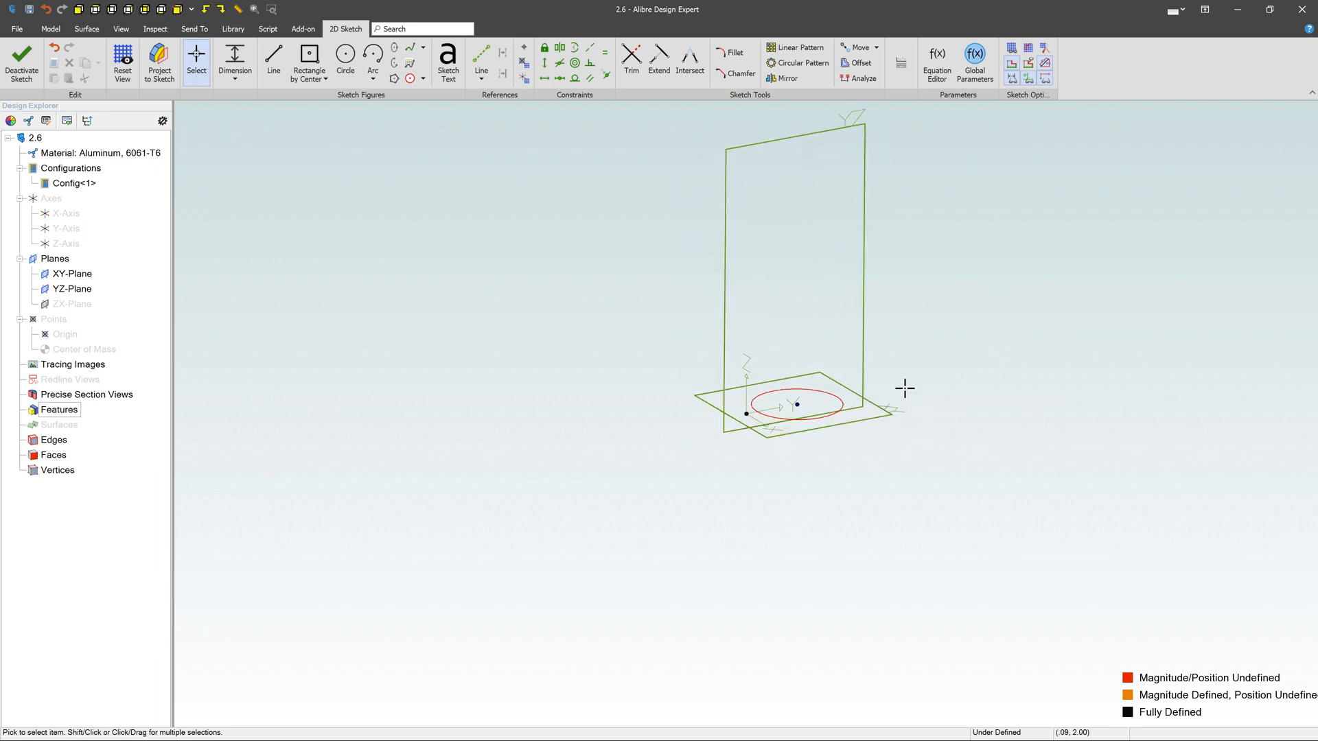
left_click(21, 63)
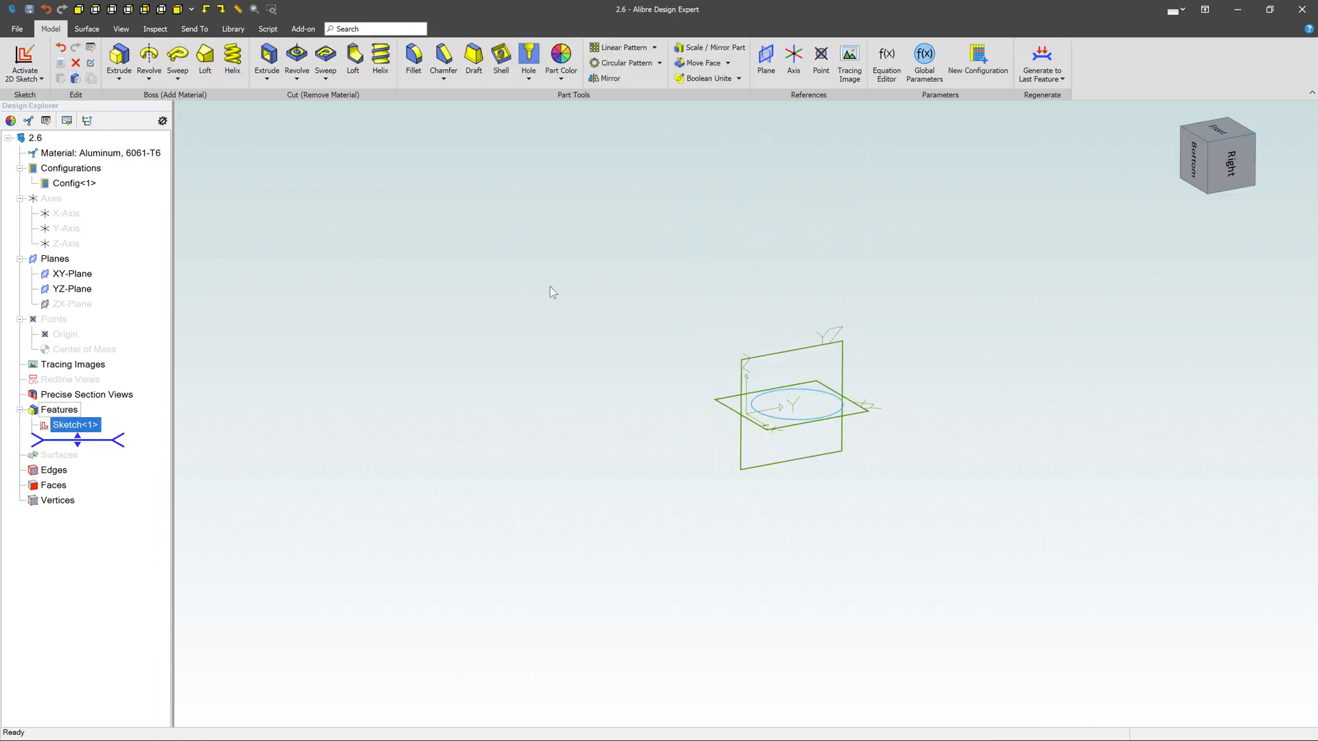
Step: Open a second 2D sketch on the vertical YZ-Plane beside the circle sketch
left_click(794, 404)
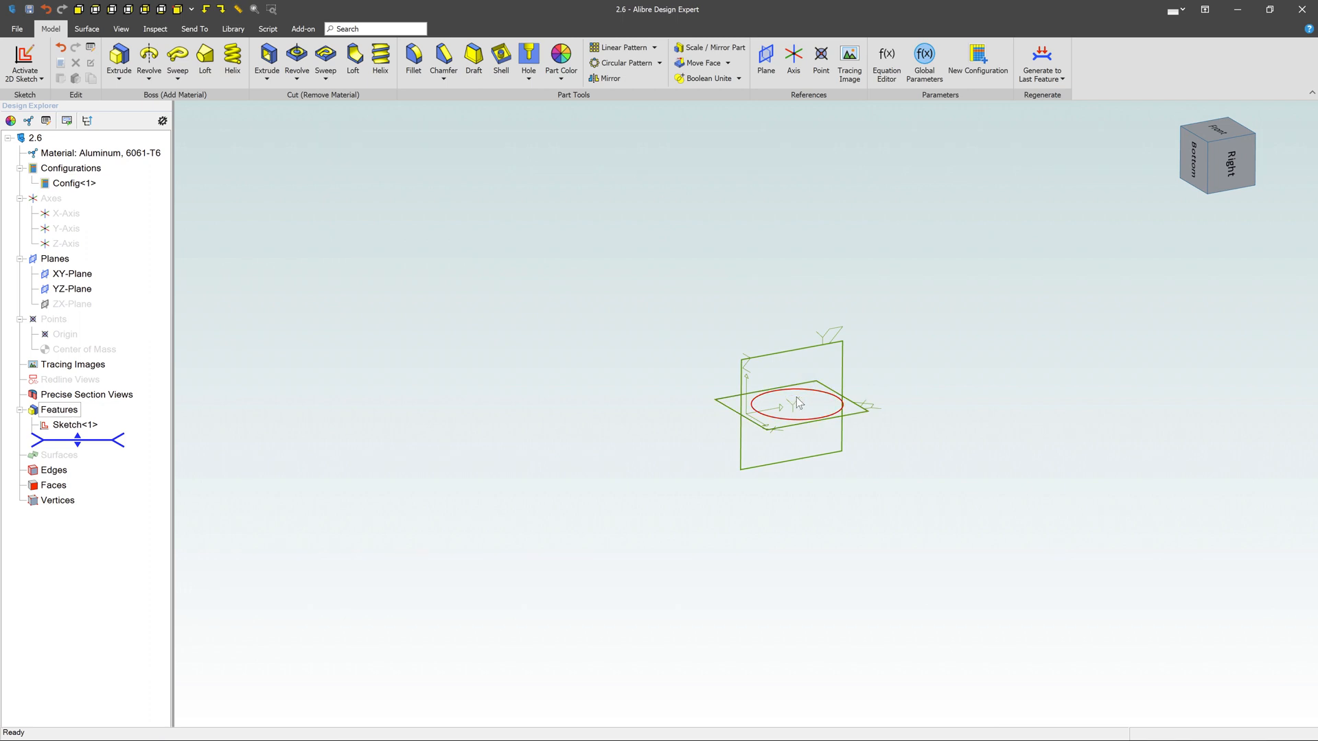
mouse_move(924, 411)
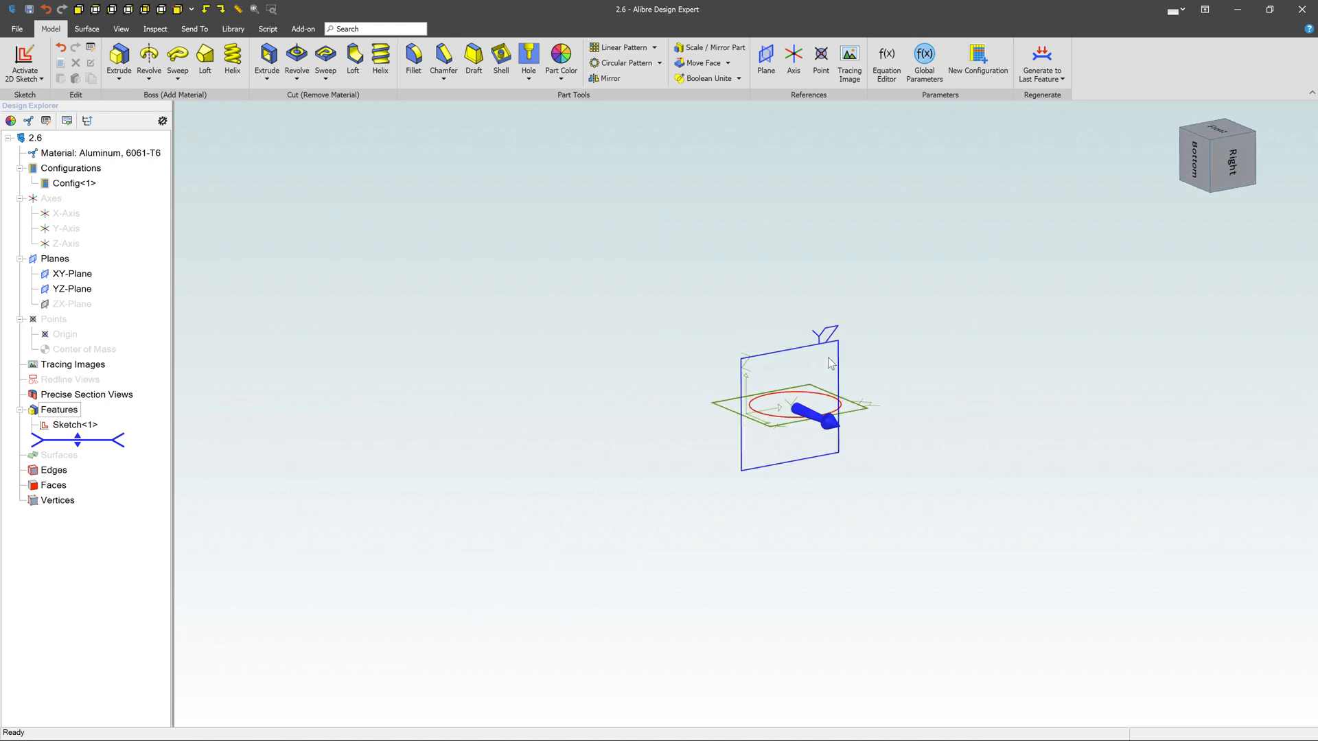
left_click(827, 360)
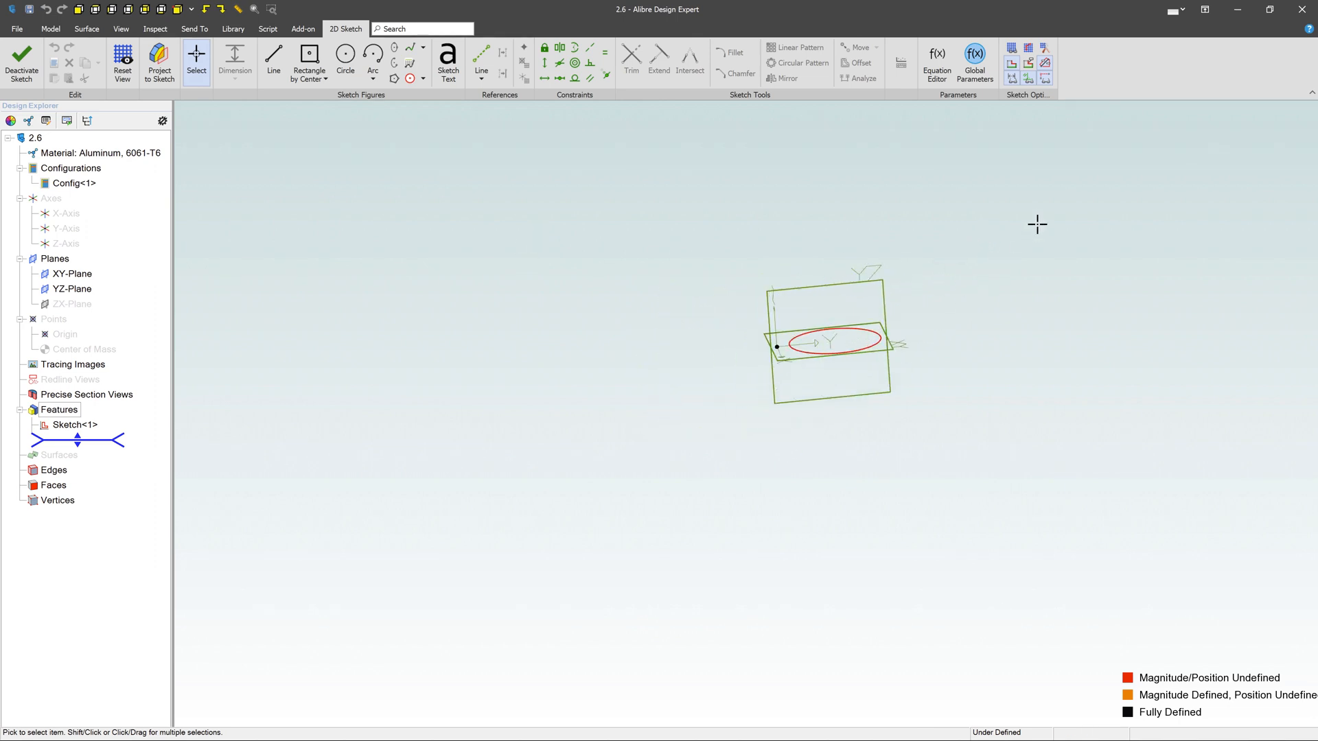
Step: Draw an S-shaped spline path in Sketch<2>, ignore the open-sketch warning, and start Sweep Boss
left_click(424, 47)
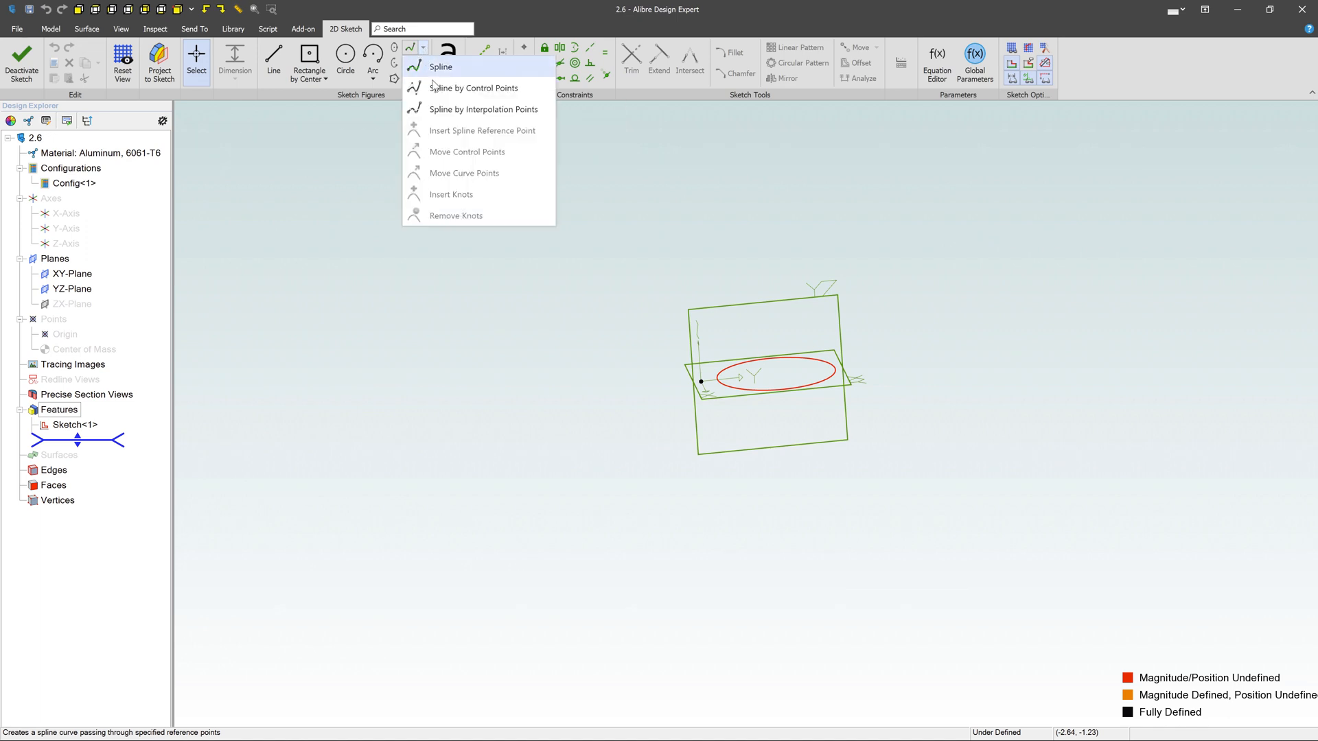
left_click(440, 66)
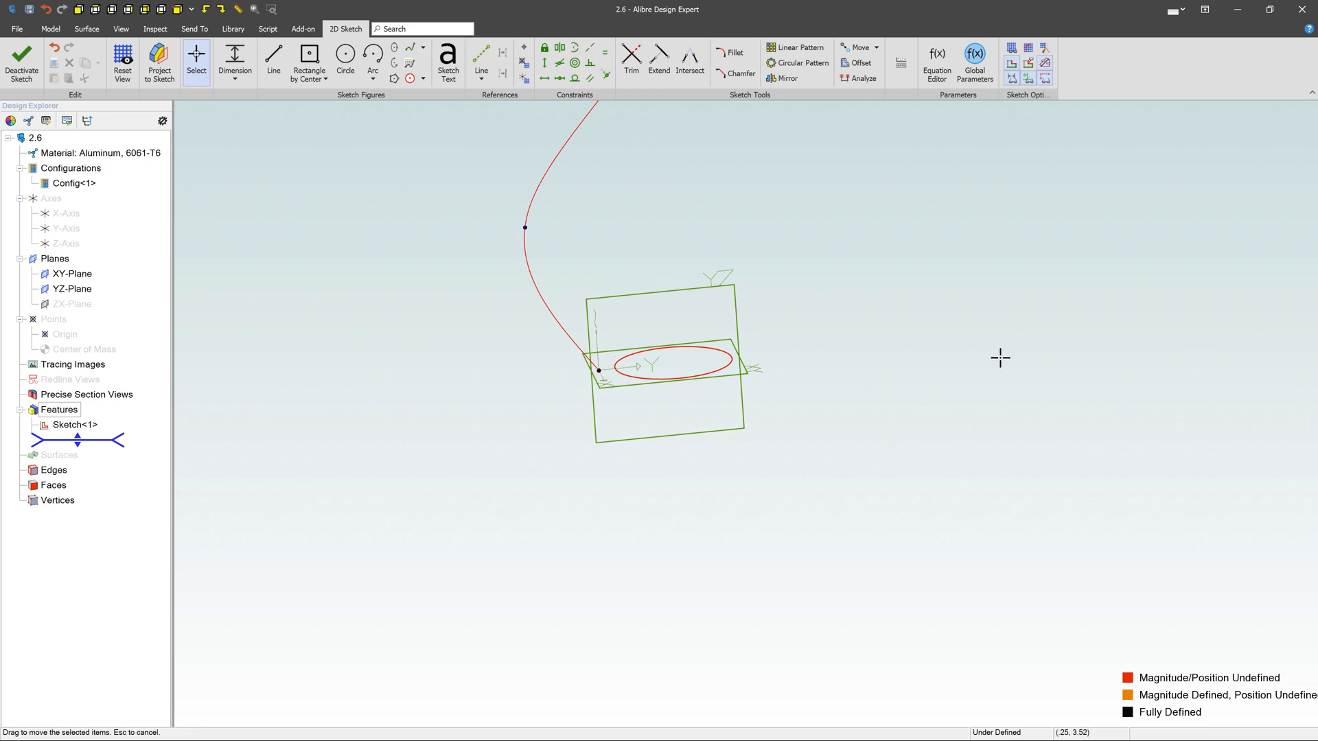
mouse_move(1056, 357)
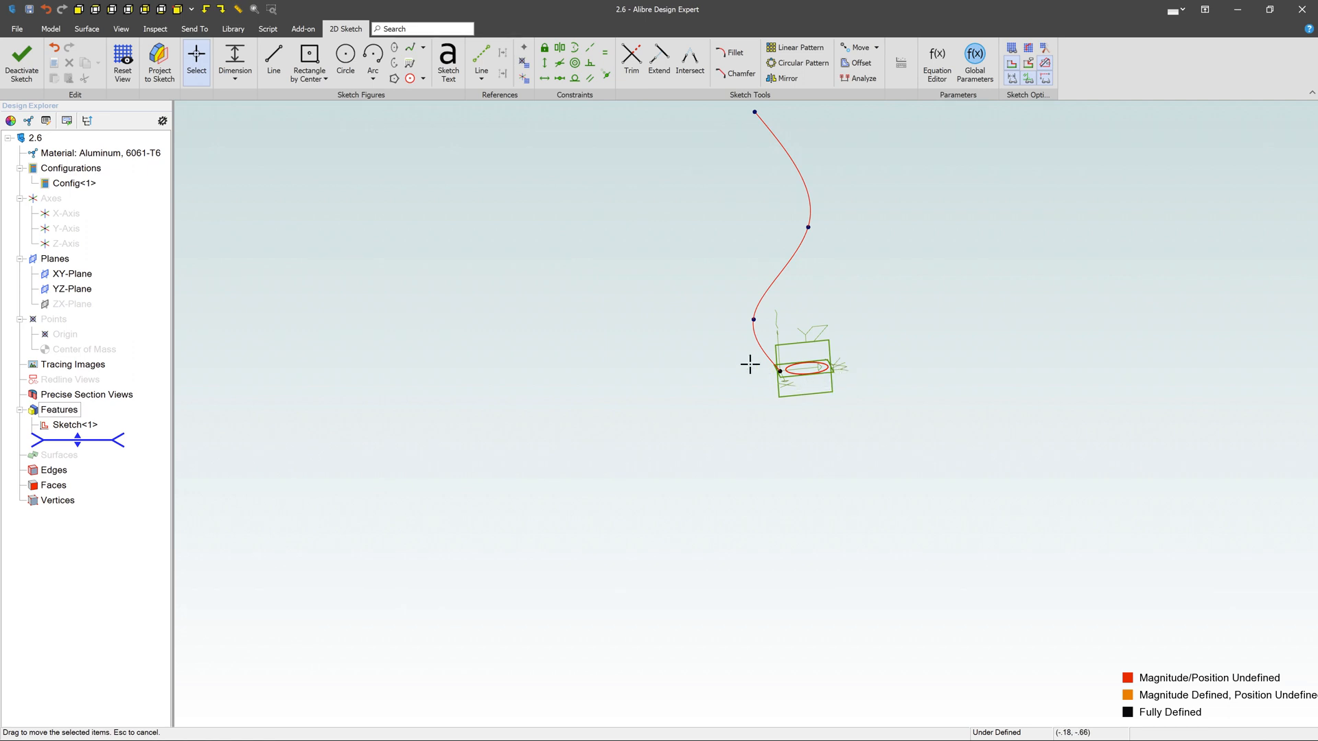
mouse_move(906, 367)
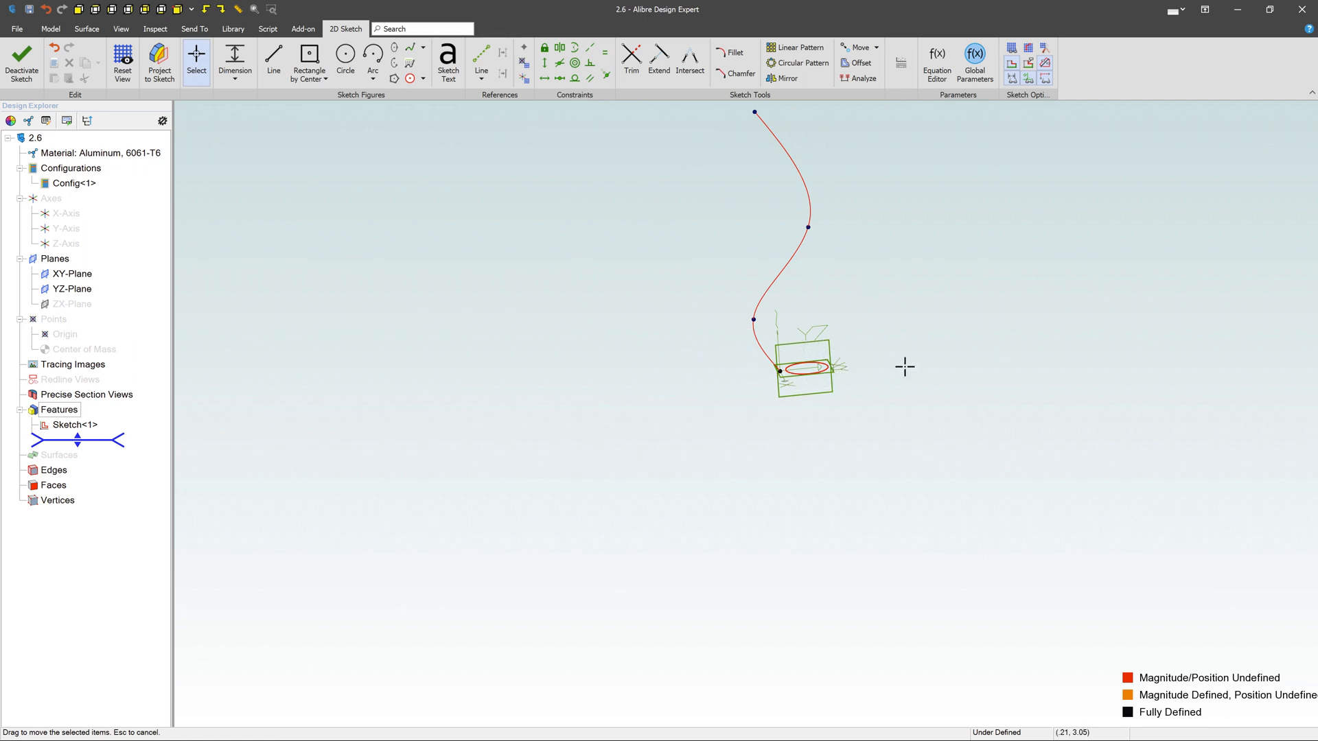
mouse_move(618, 171)
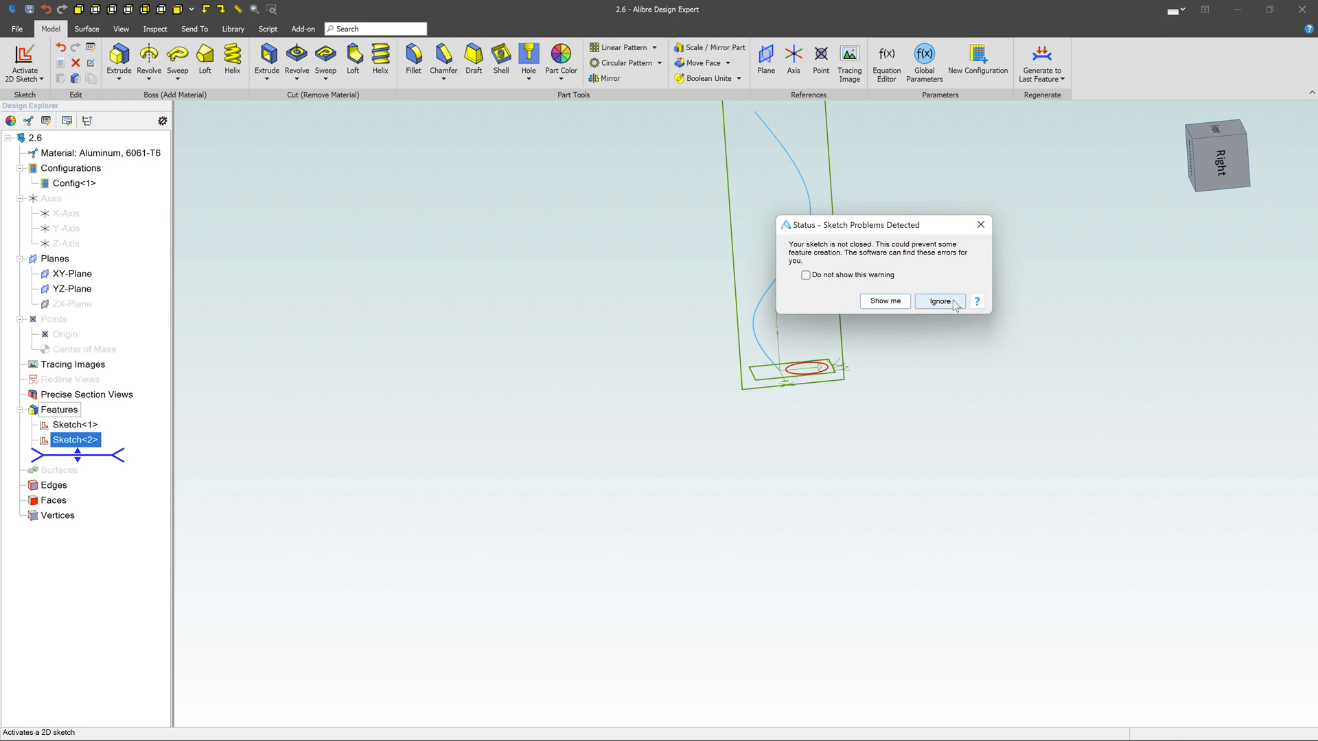
left_click(939, 300)
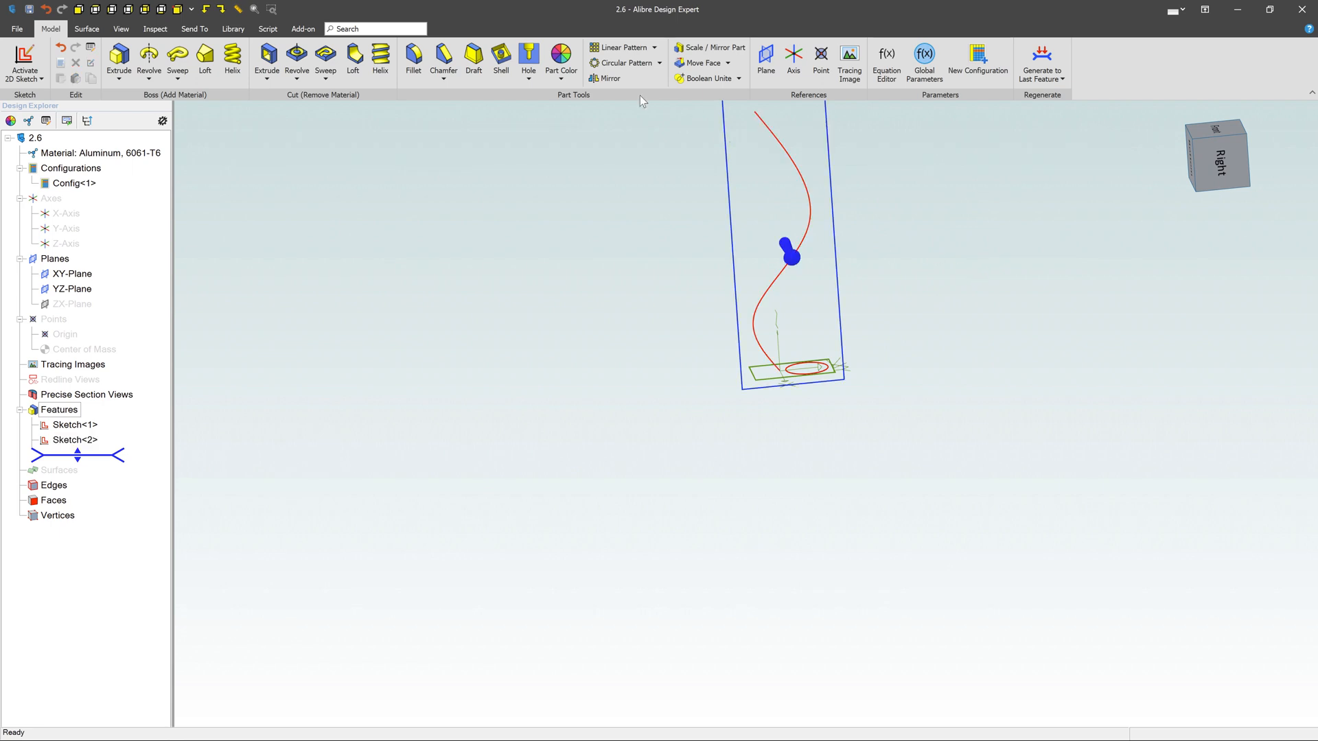
left_click(177, 60)
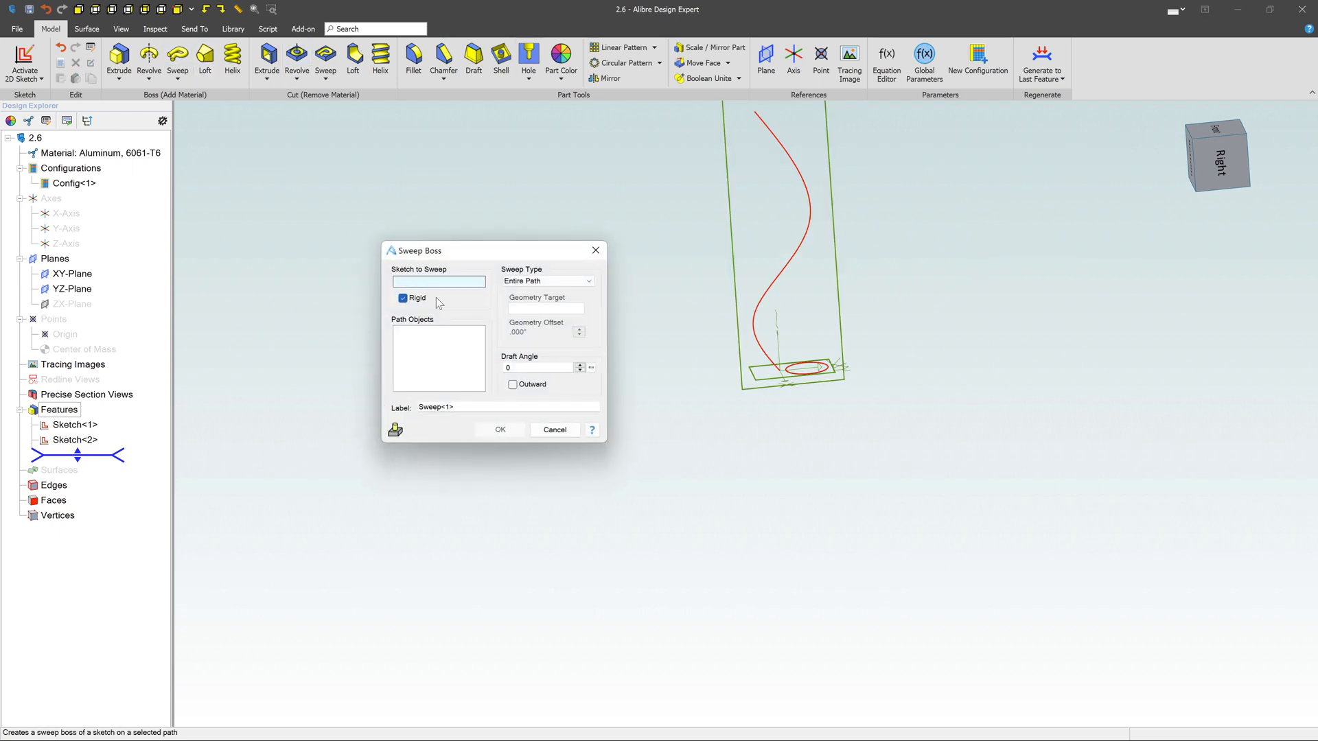
Step: Choose Sketch<1> as the sweep profile and Sketch<2> as the path
left_click(74, 424)
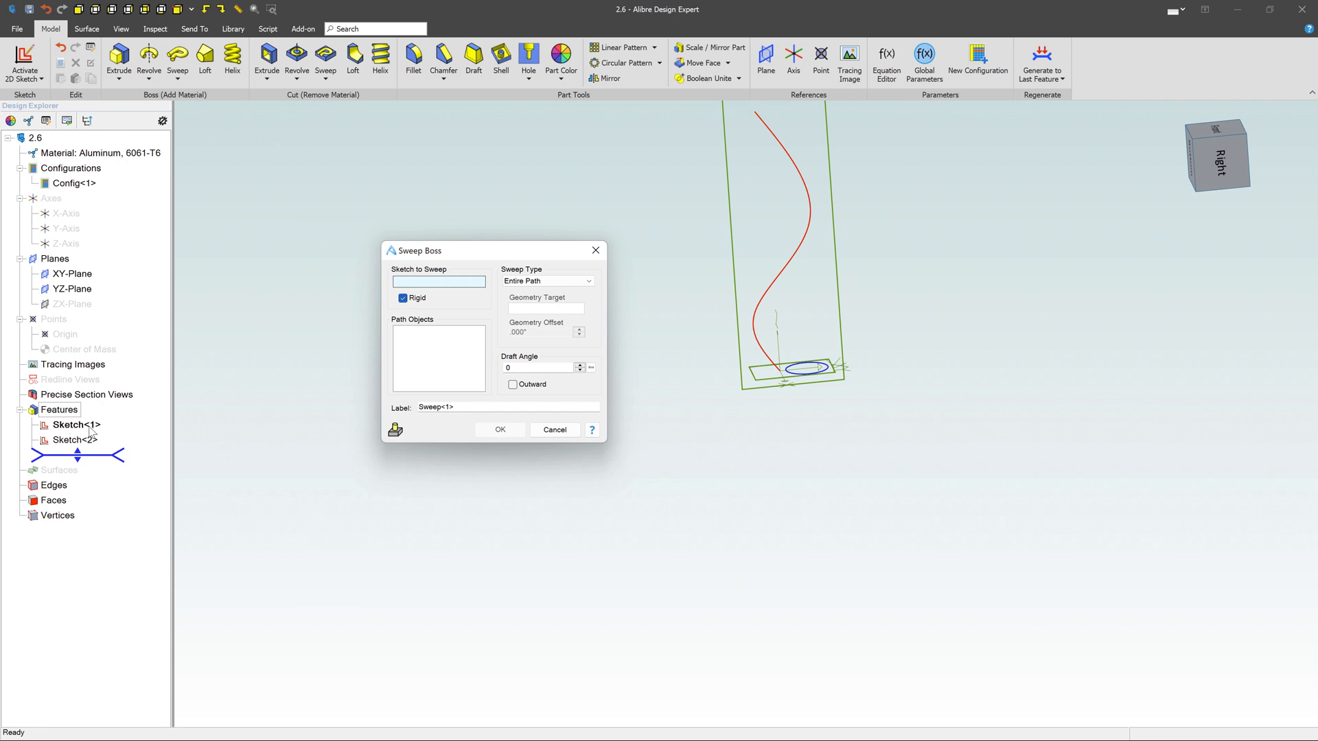
left_click(74, 424)
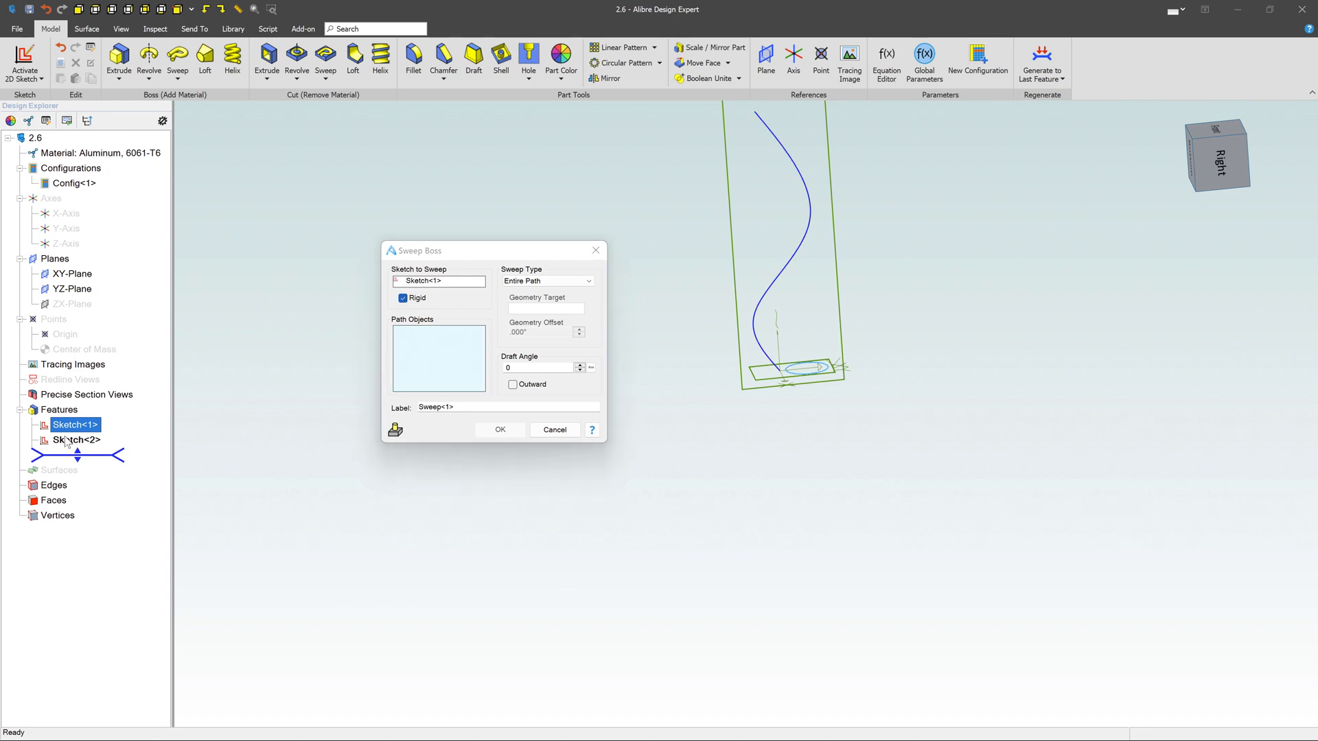
left_click(79, 439)
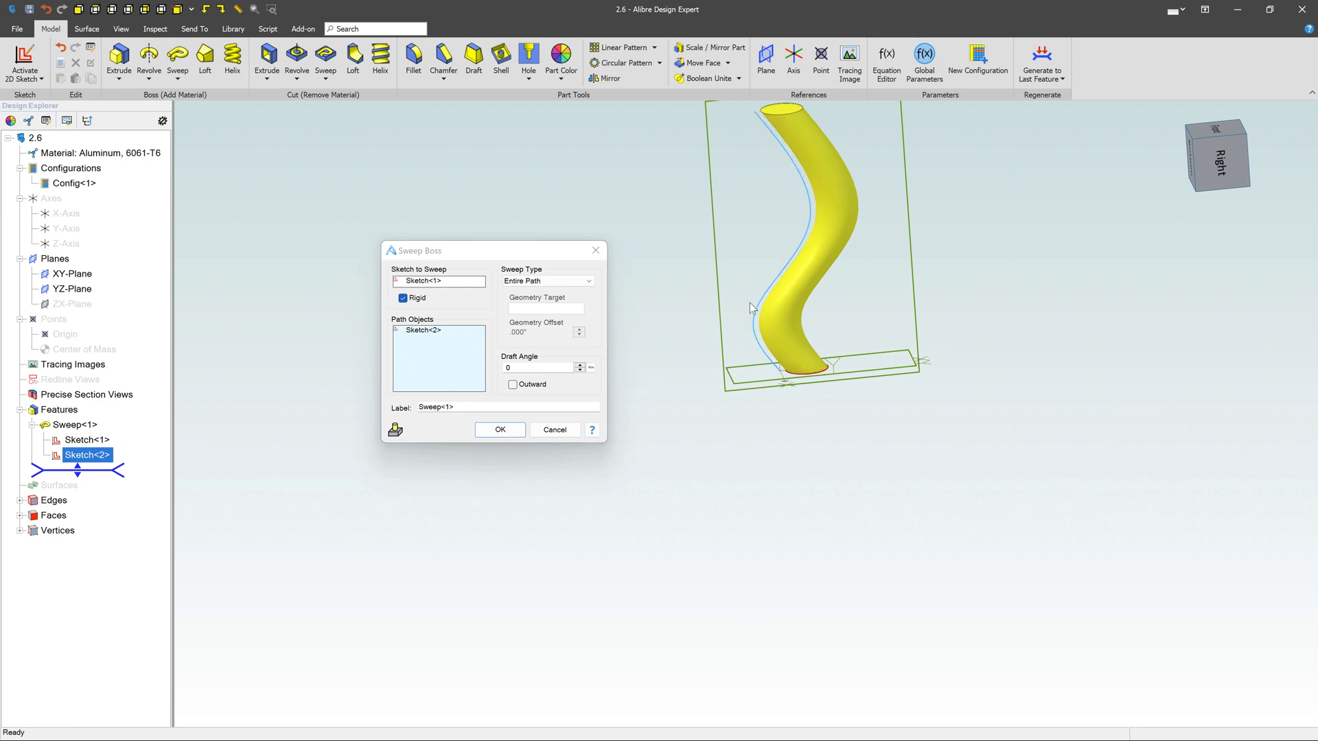
mouse_move(899, 437)
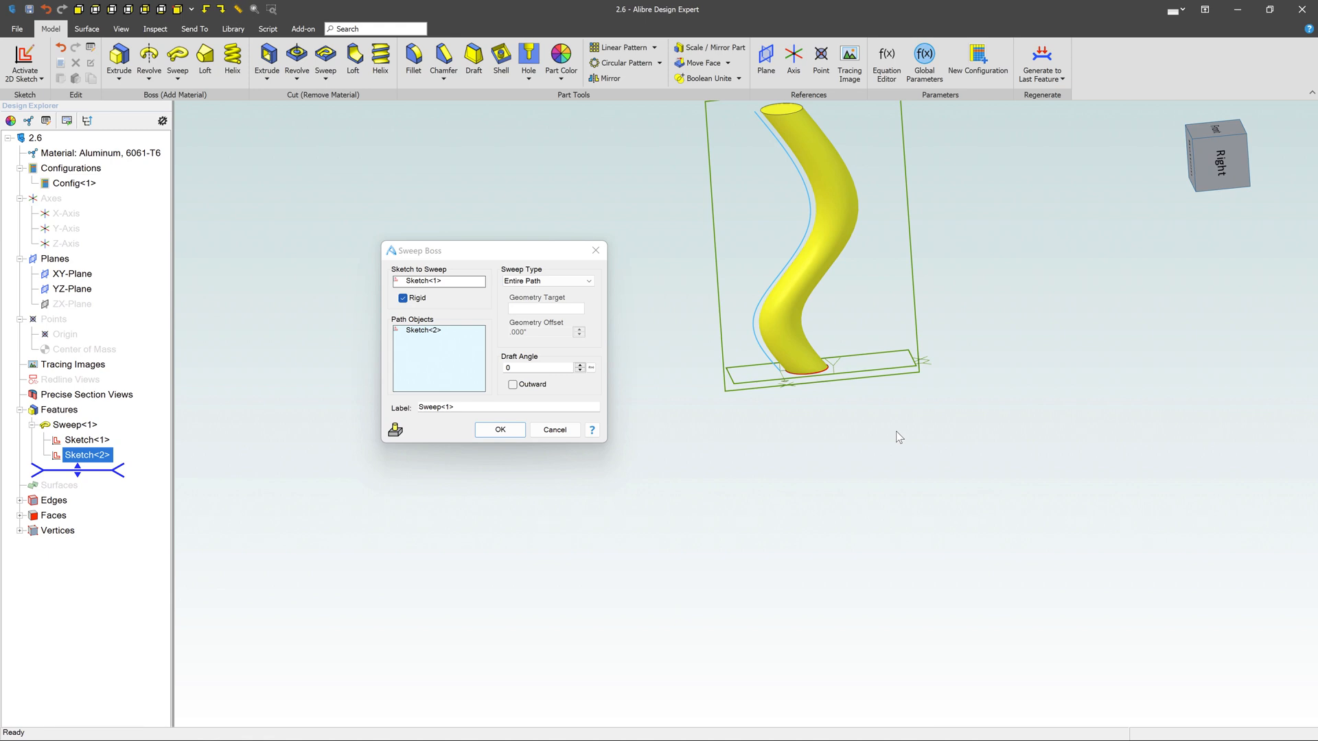
Step: Toggle Rigid off and back on, then confirm the rigid tube as Sweep<1>
left_click(404, 297)
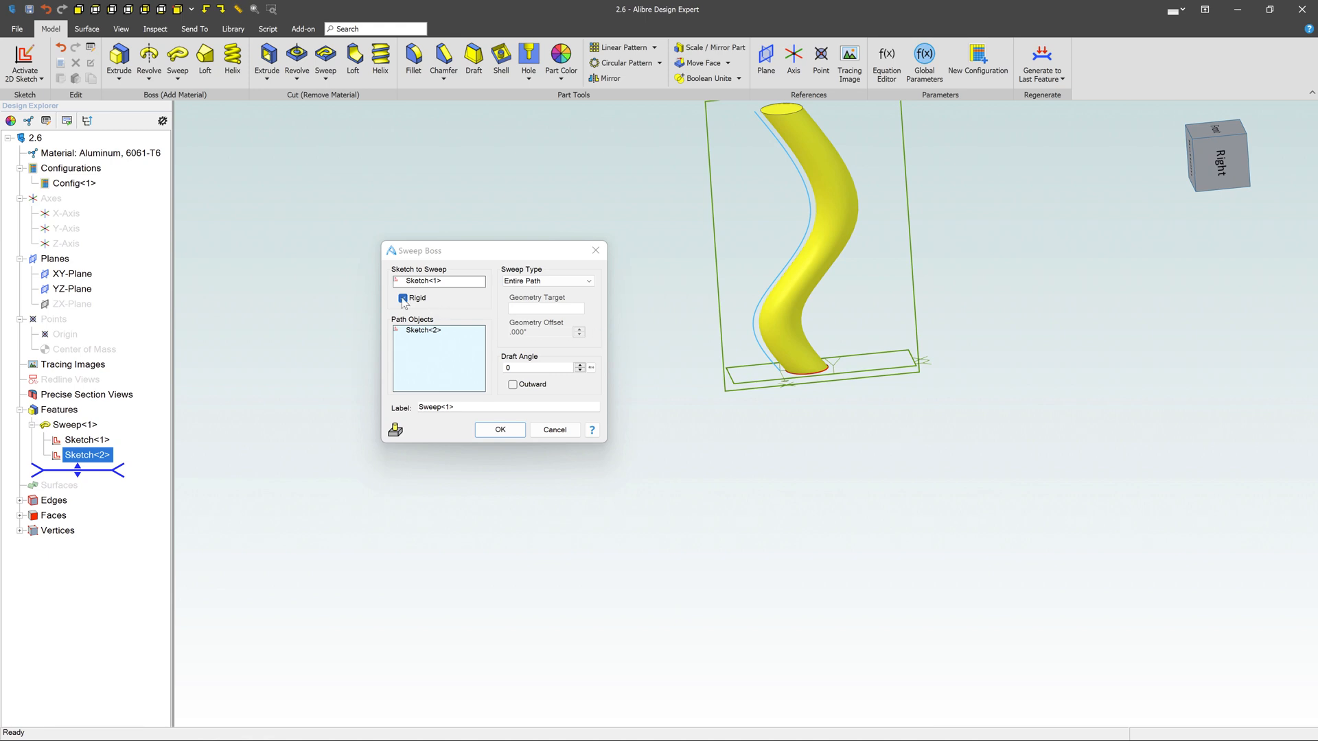
left_click(404, 299)
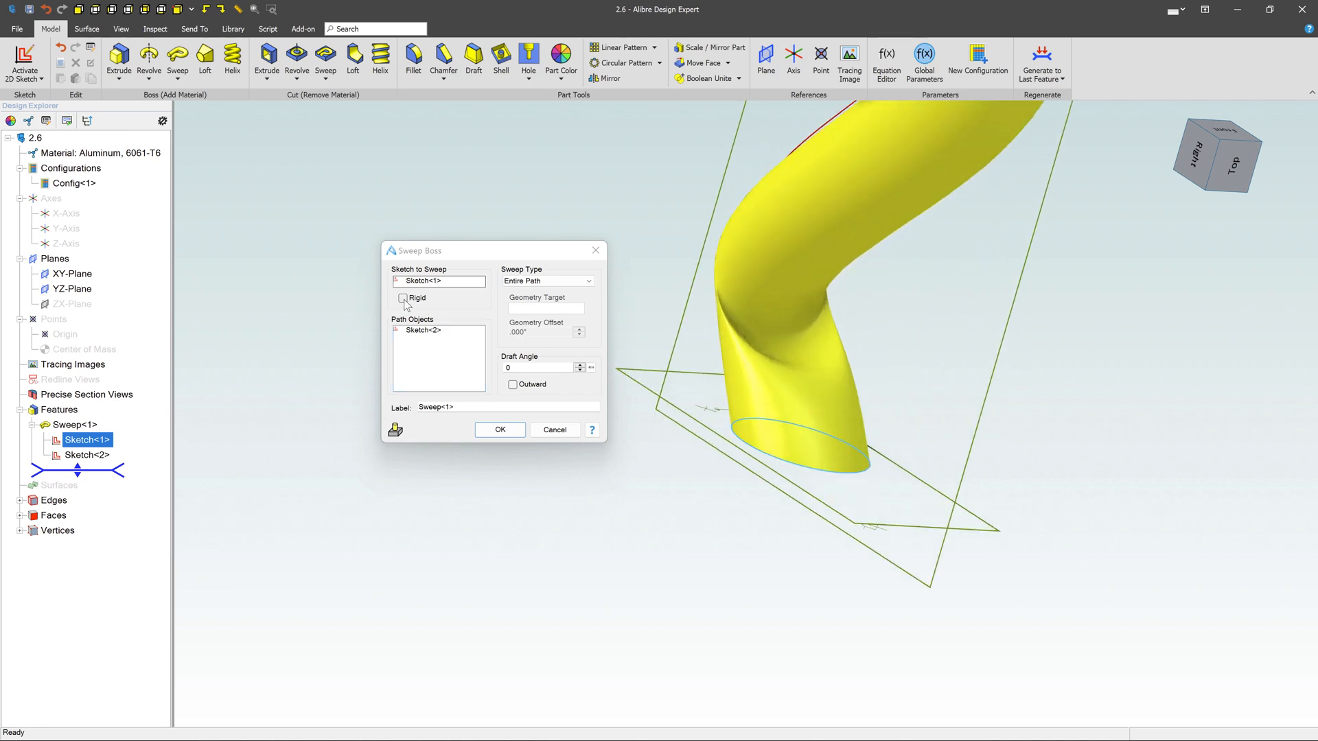
left_click(403, 298)
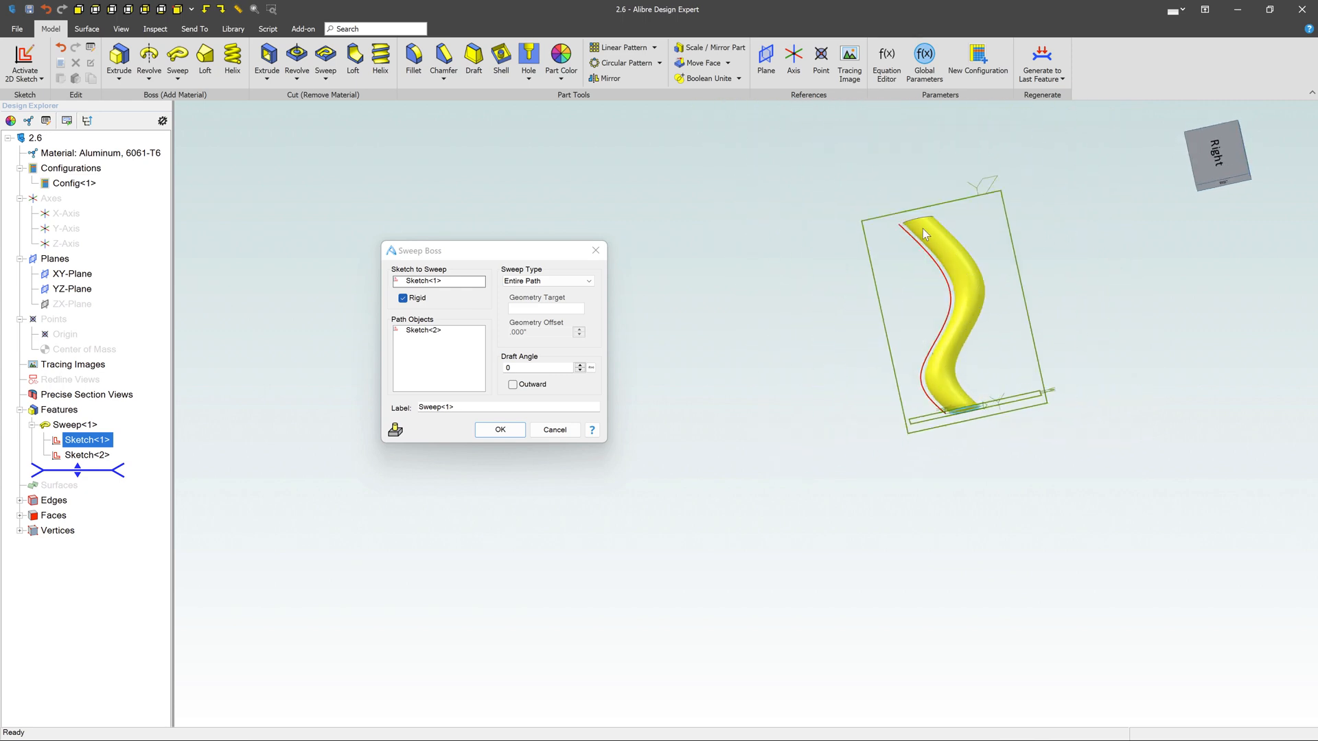
mouse_move(907, 238)
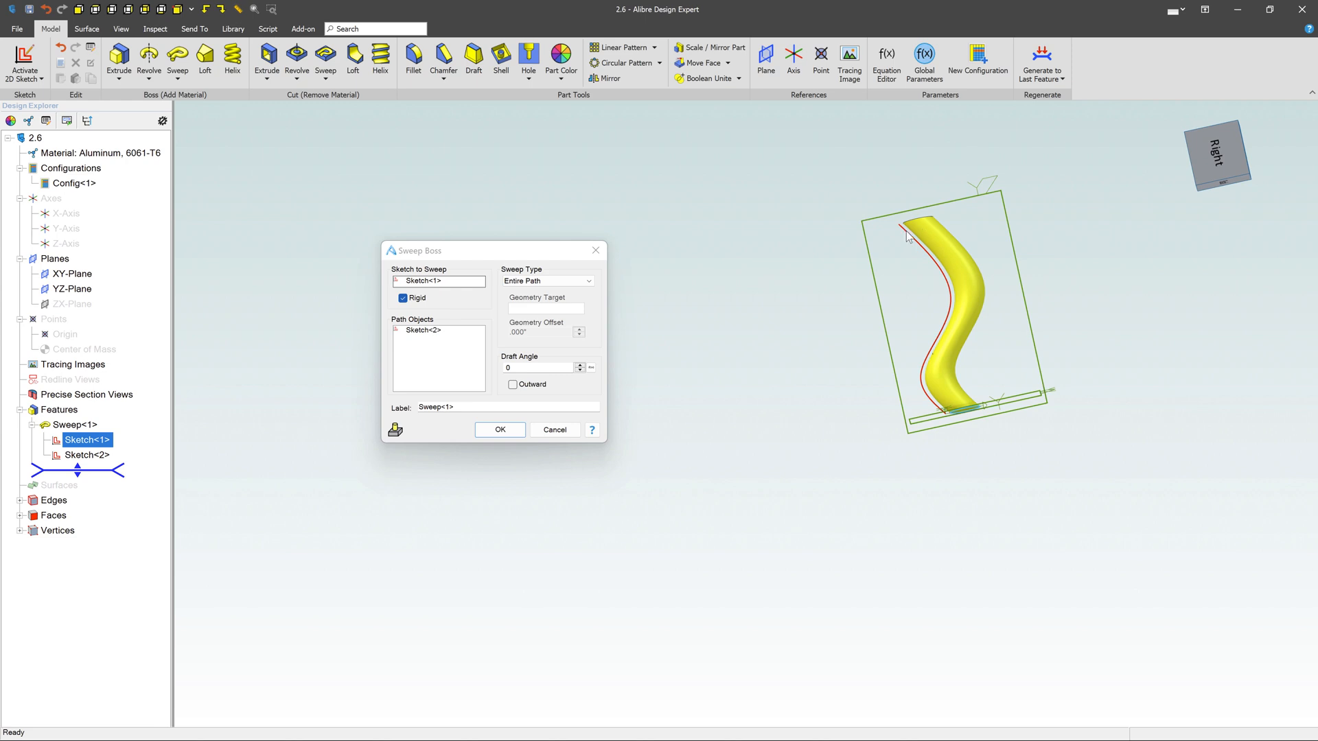
mouse_move(647, 333)
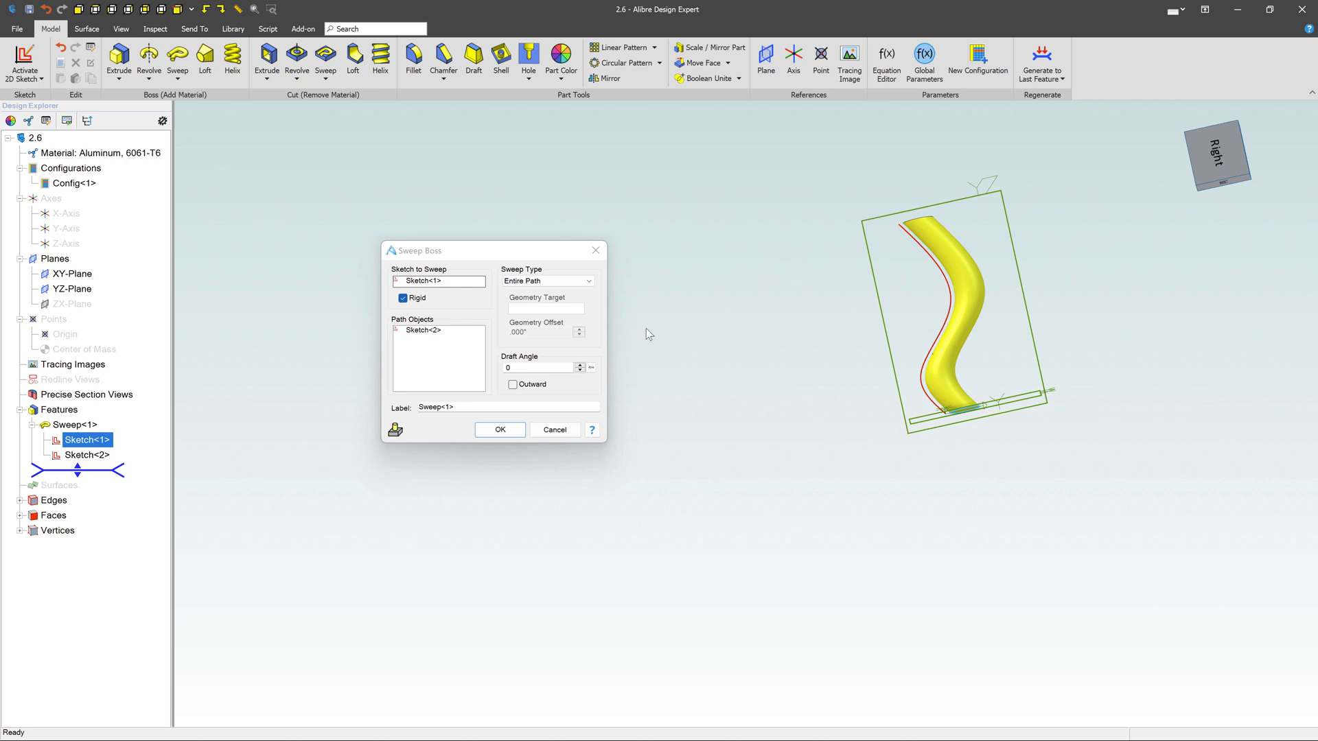
left_click(498, 429)
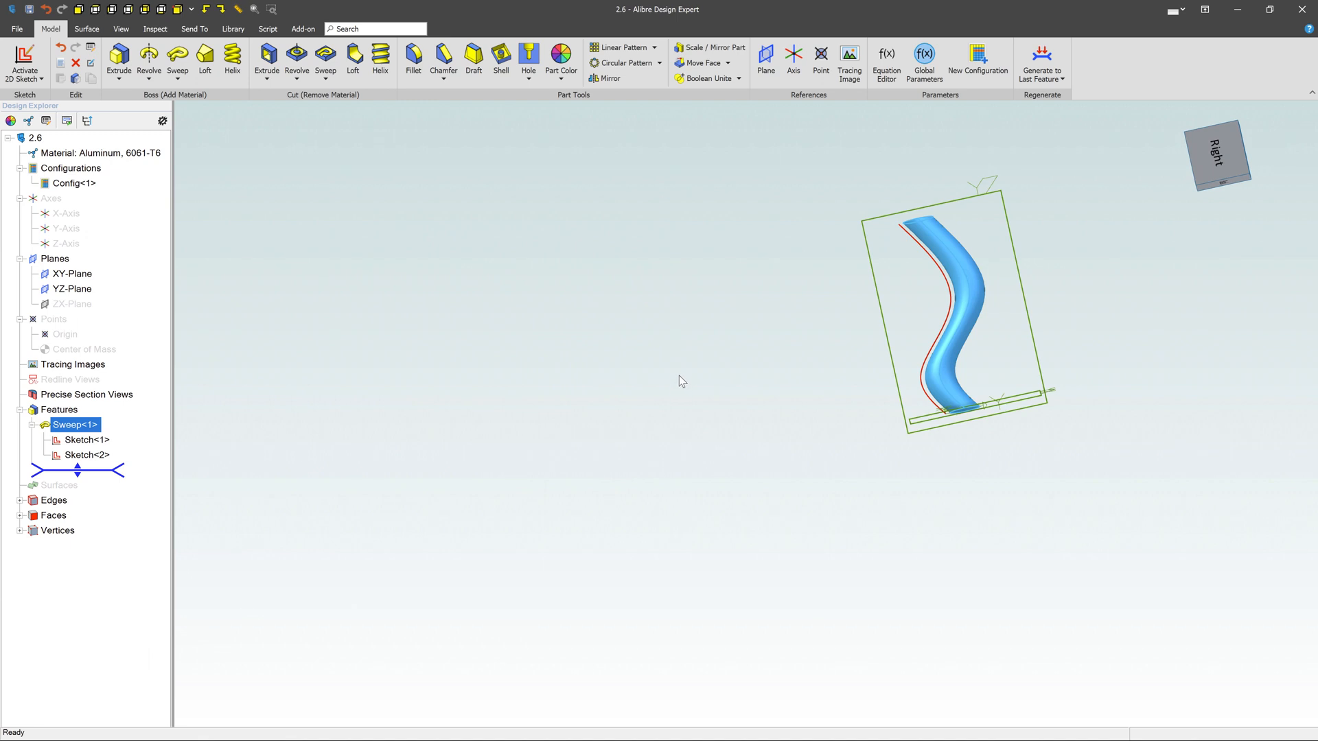